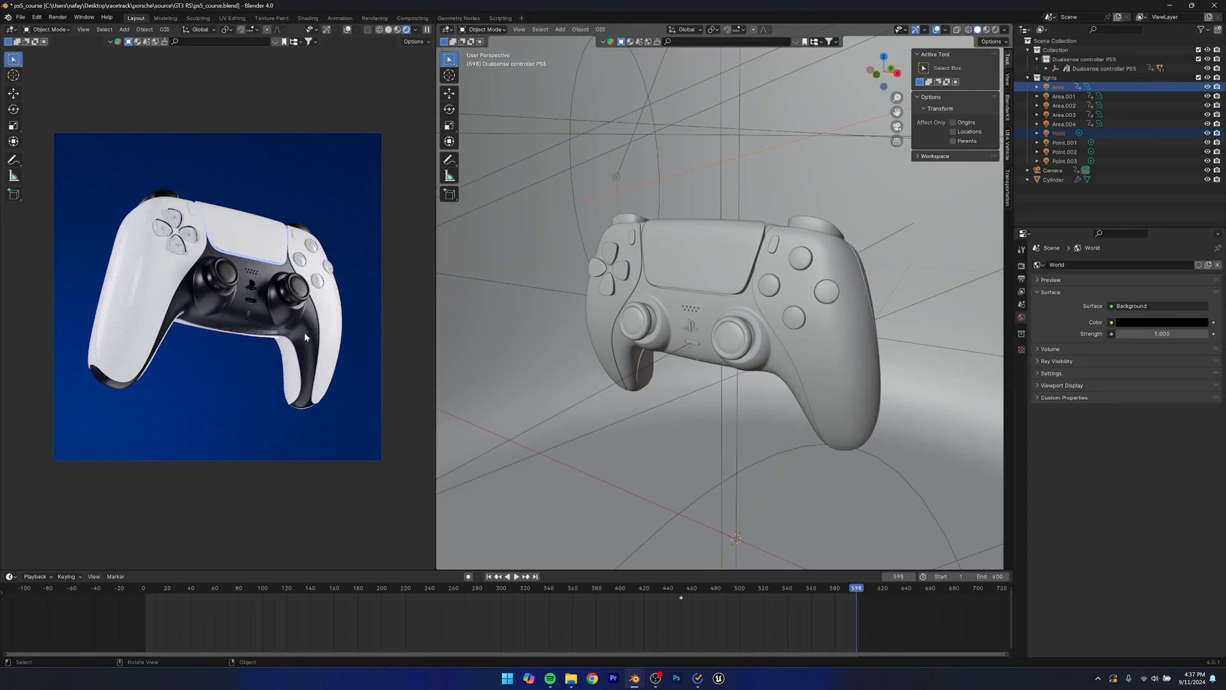
pyautogui.moveTo(299, 348)
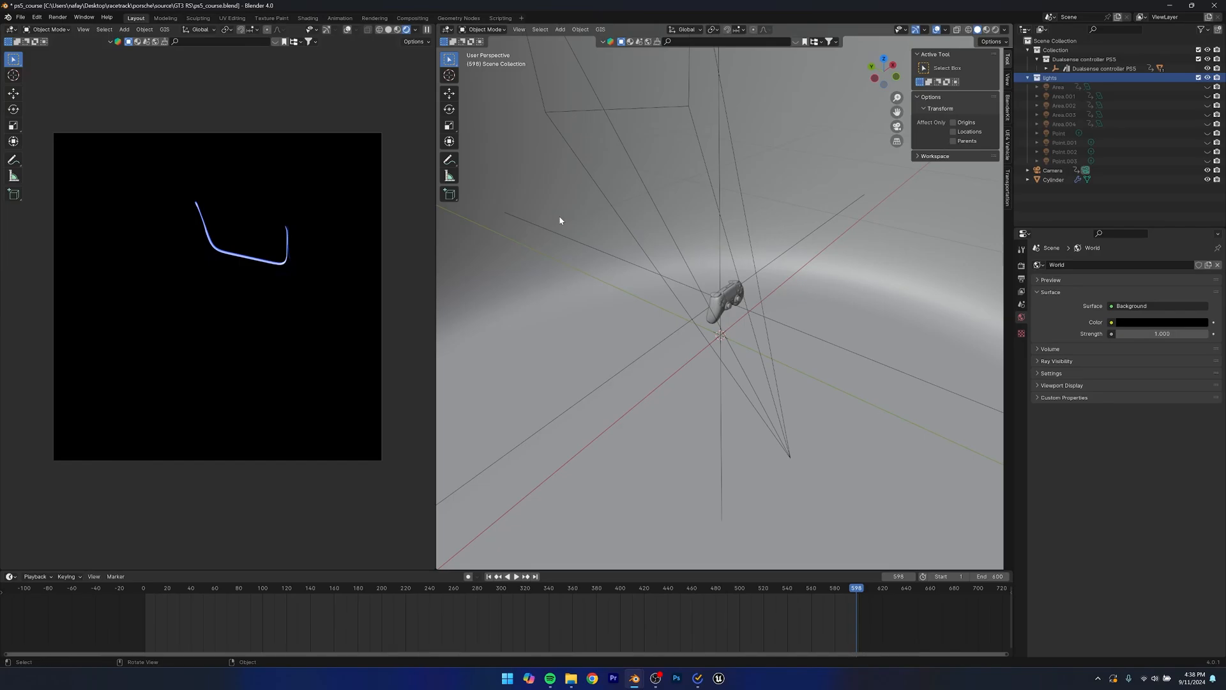
pyautogui.moveTo(215, 215)
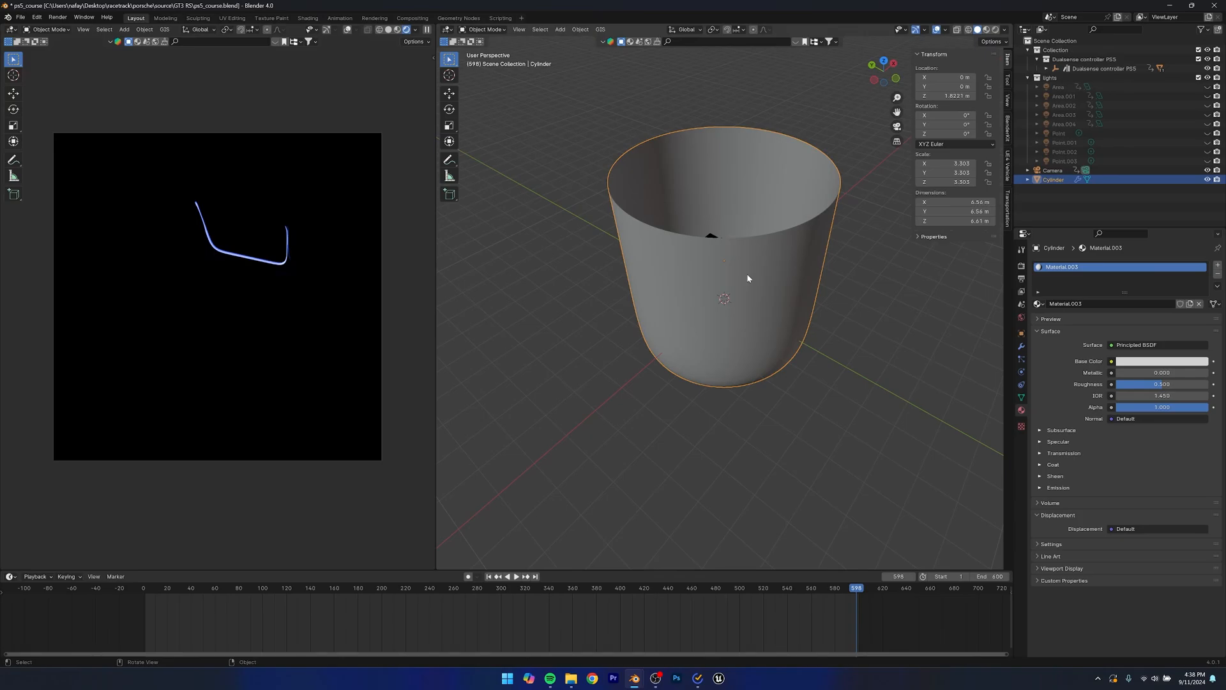
pyautogui.moveTo(748, 279); pyautogui.dragTo(731, 350)
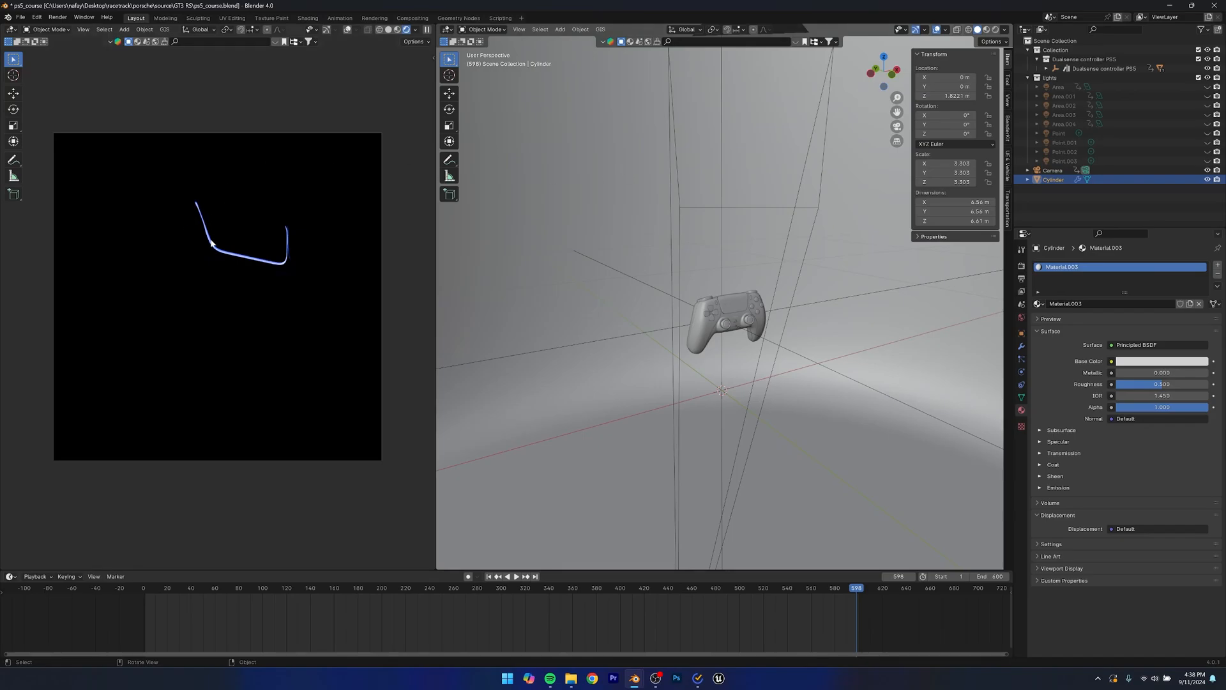
pyautogui.moveTo(898, 399)
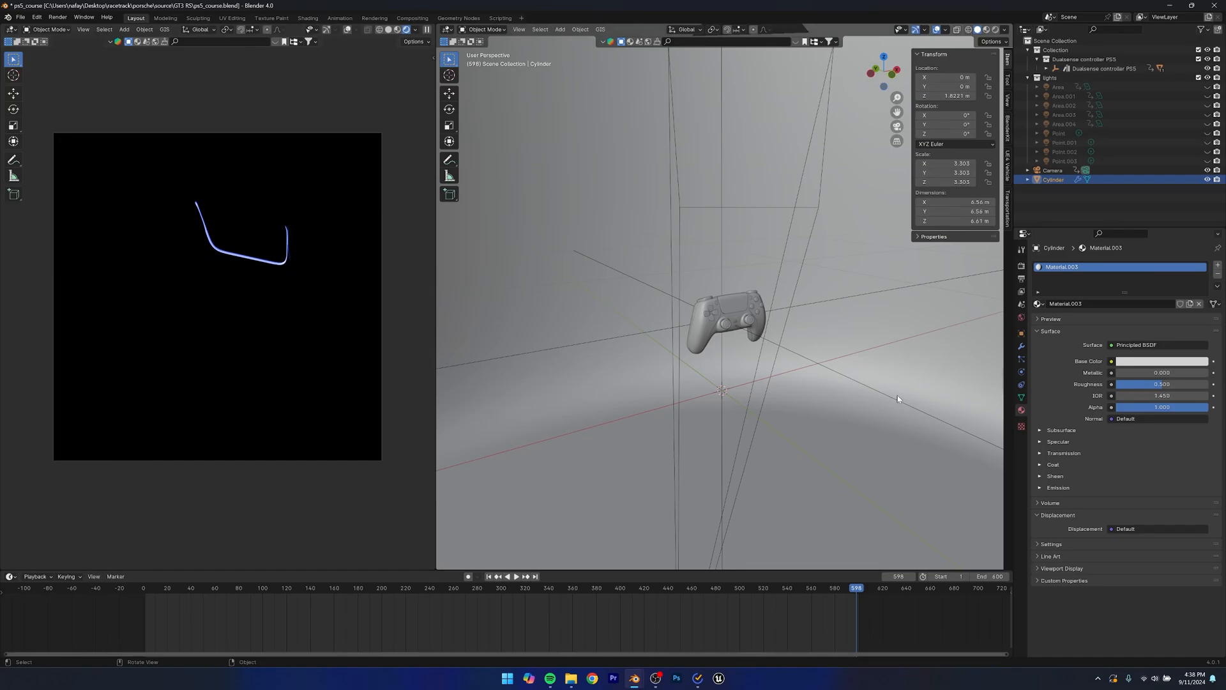
pyautogui.moveTo(897, 399); pyautogui.dragTo(774, 357)
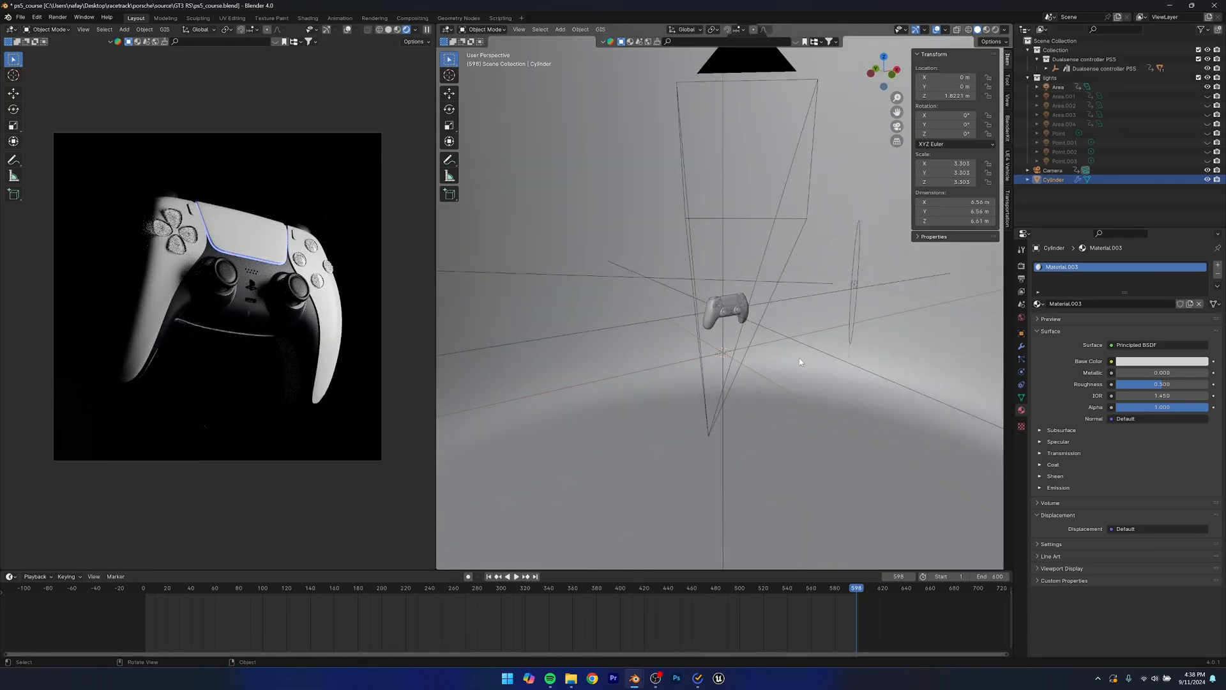
# Give the key area light a Rectangle shape briefly, then return it to Disk
pyautogui.click(1058, 87)
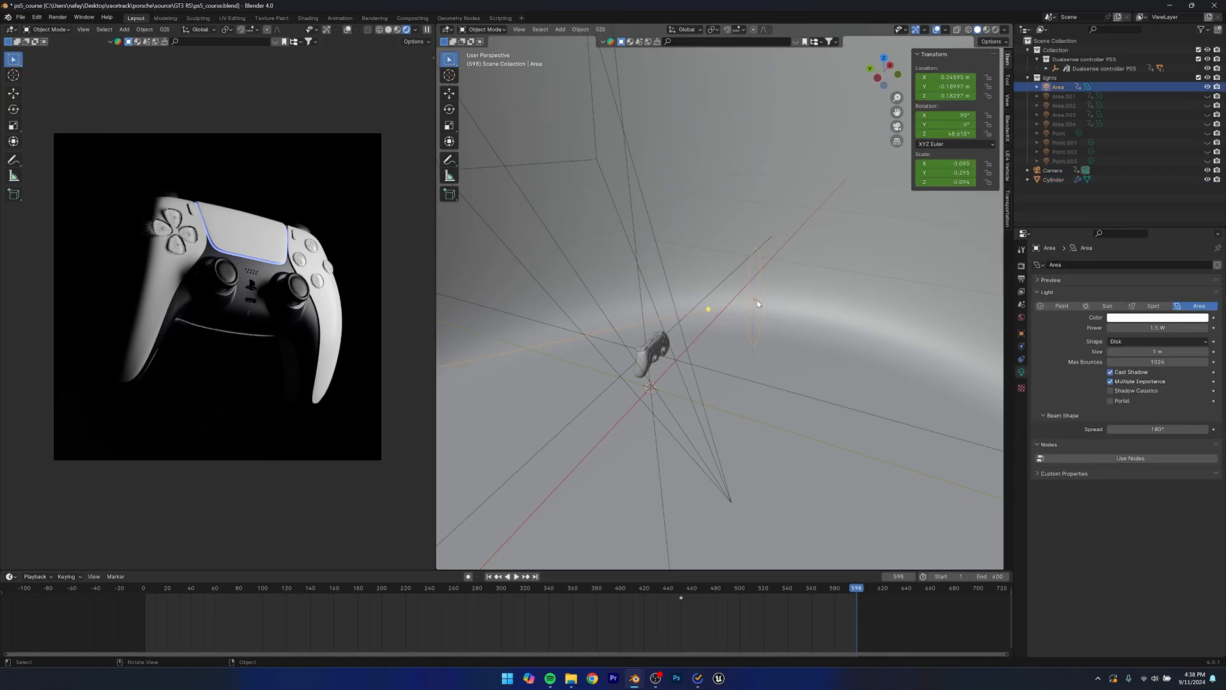
pyautogui.click(1158, 341)
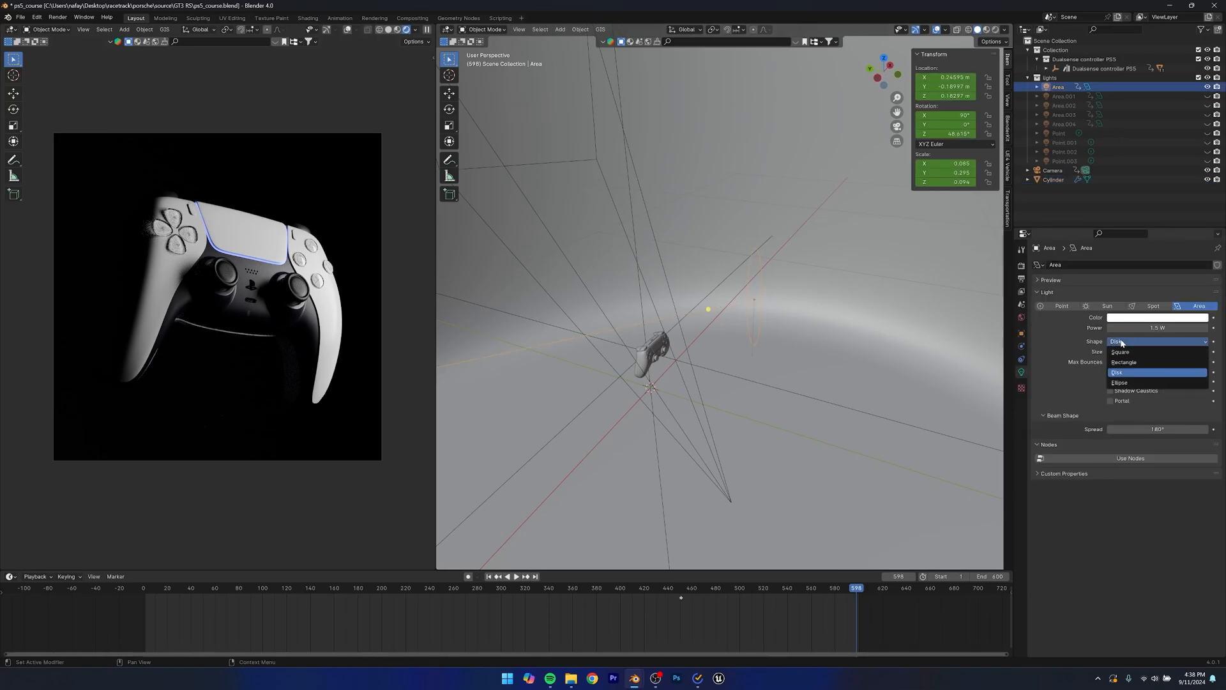
pyautogui.click(1124, 363)
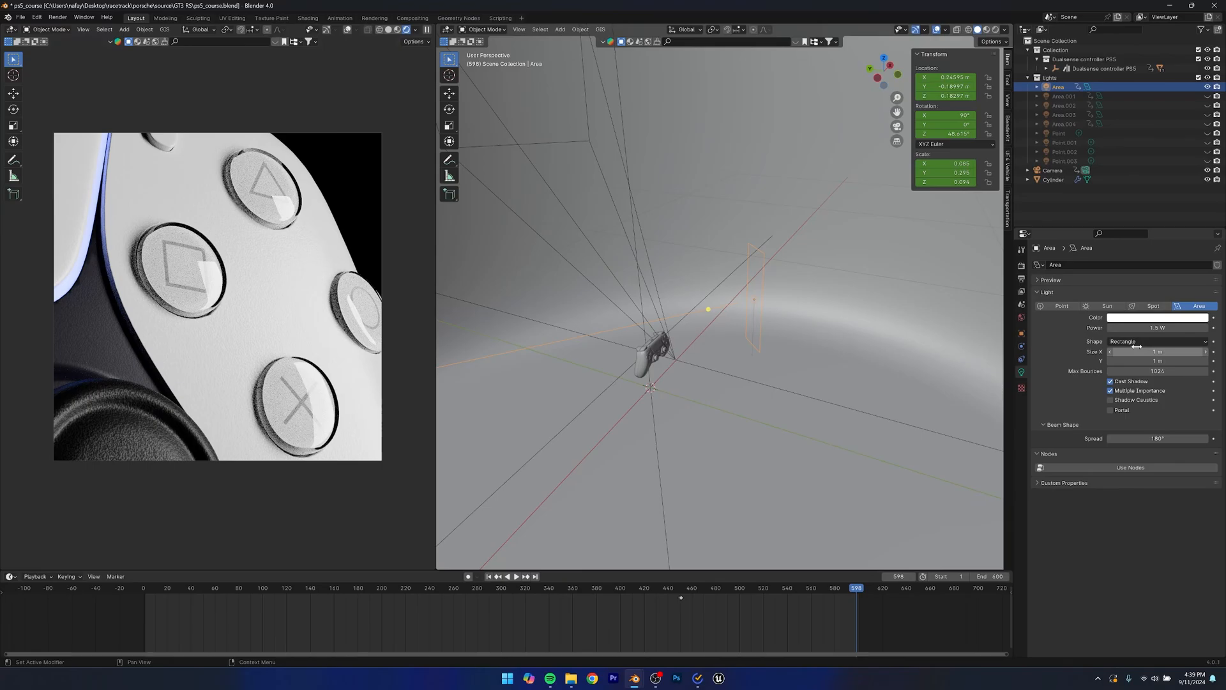
pyautogui.click(1157, 341)
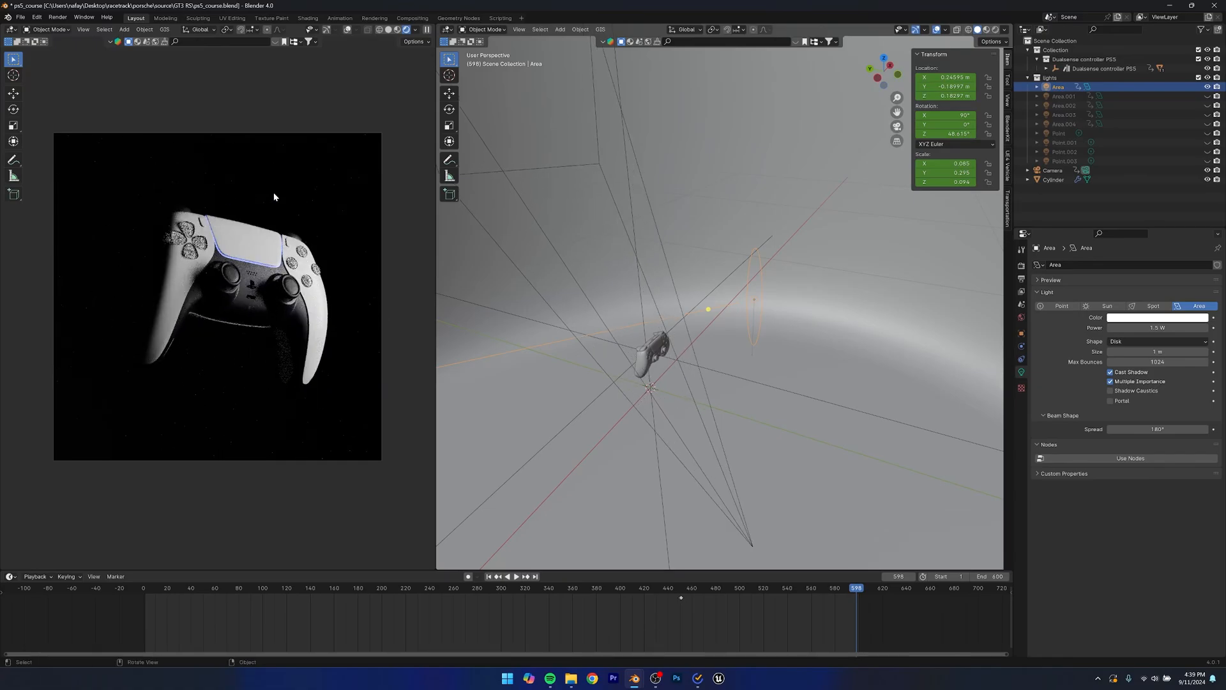
pyautogui.moveTo(280, 333)
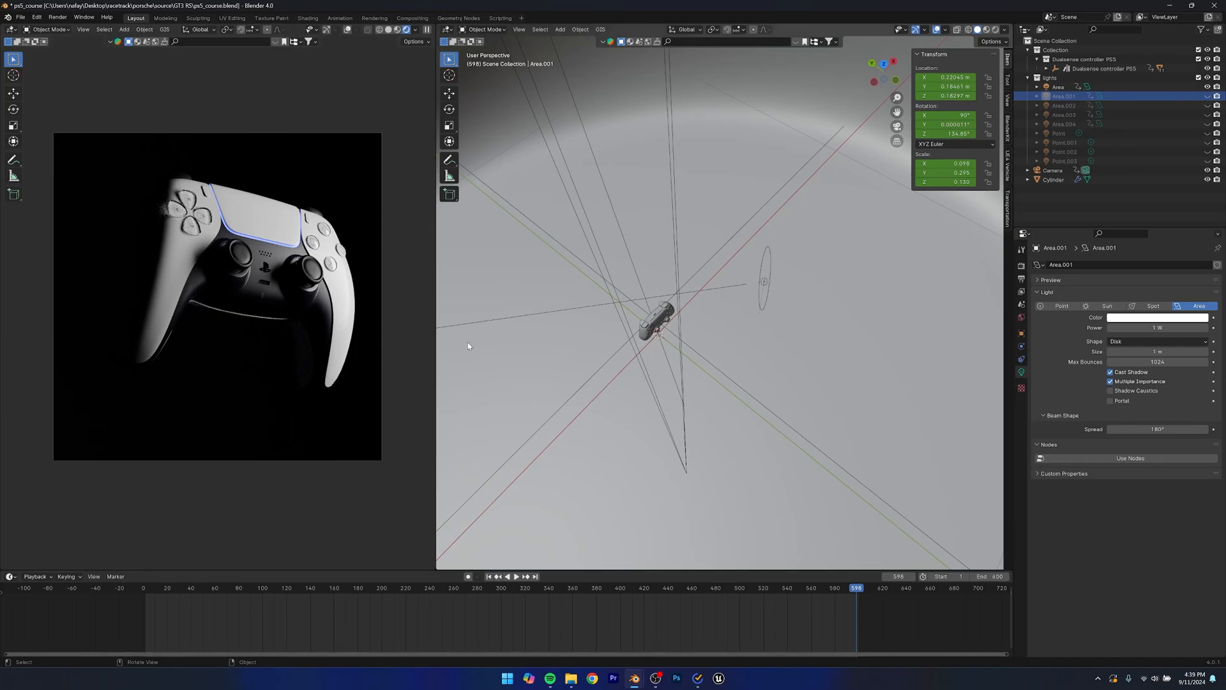
pyautogui.moveTo(281, 362)
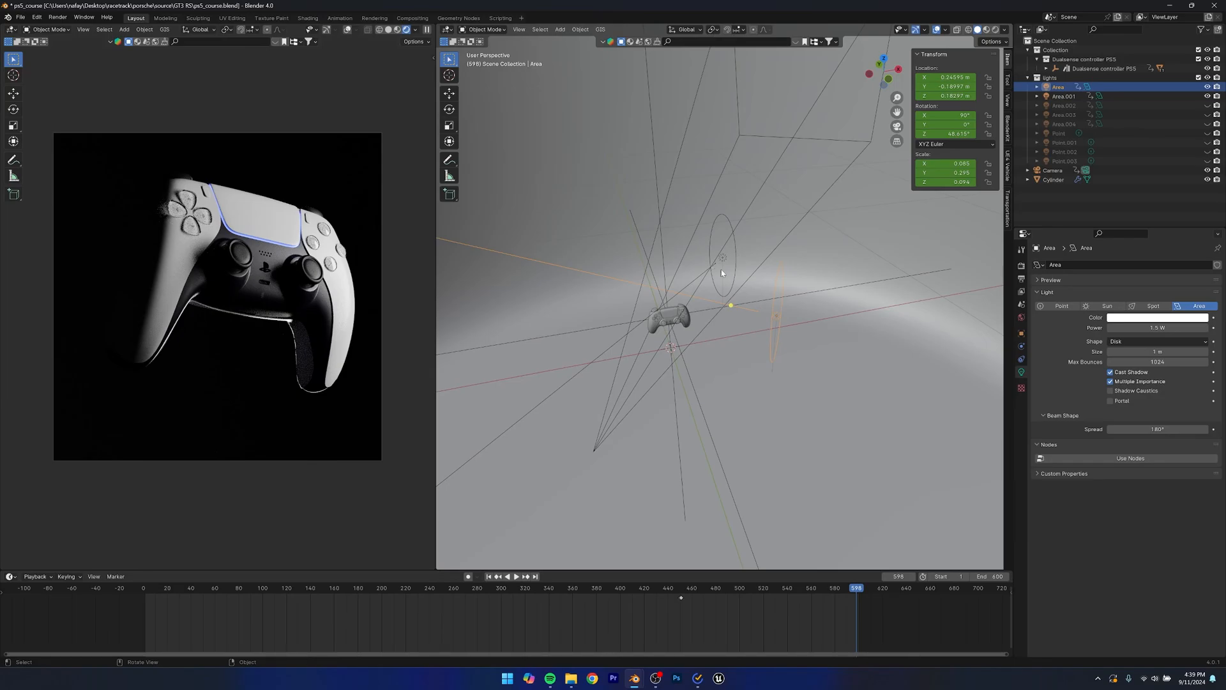
pyautogui.moveTo(686, 332)
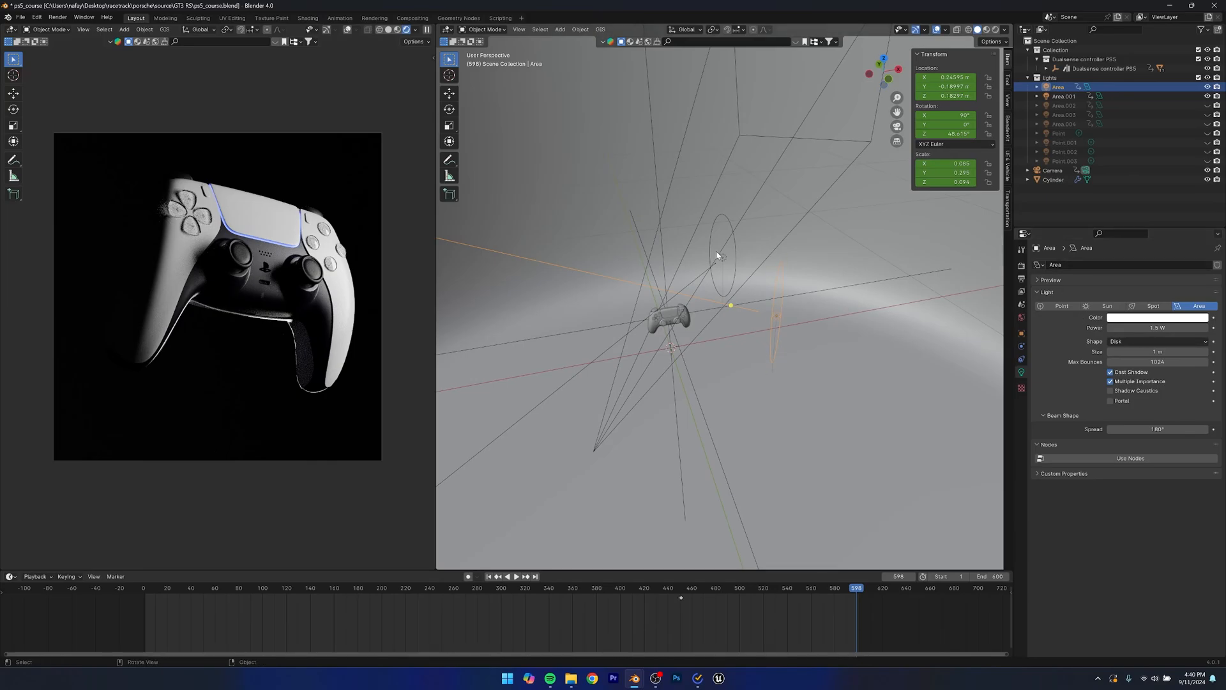
# Select the second area light that adds the rim highlight on the controller's right edge
pyautogui.click(1063, 96)
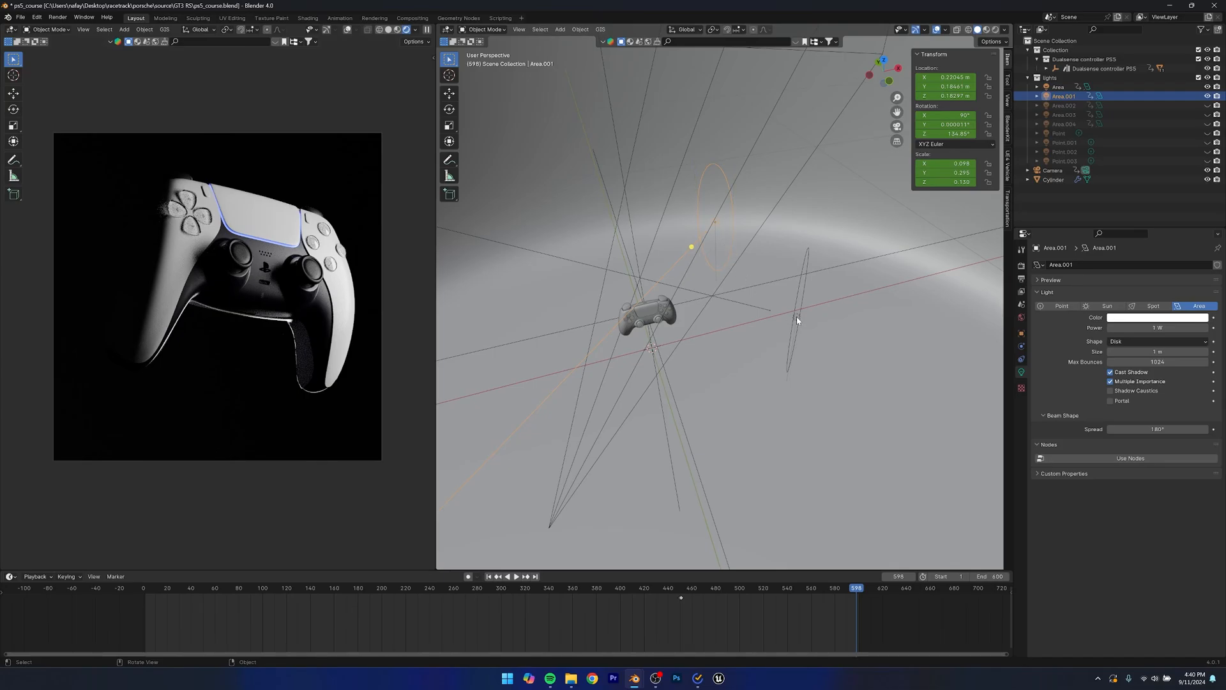
# Enable the third 500 mW area light for left-side fill and select the fourth one
pyautogui.click(1054, 179)
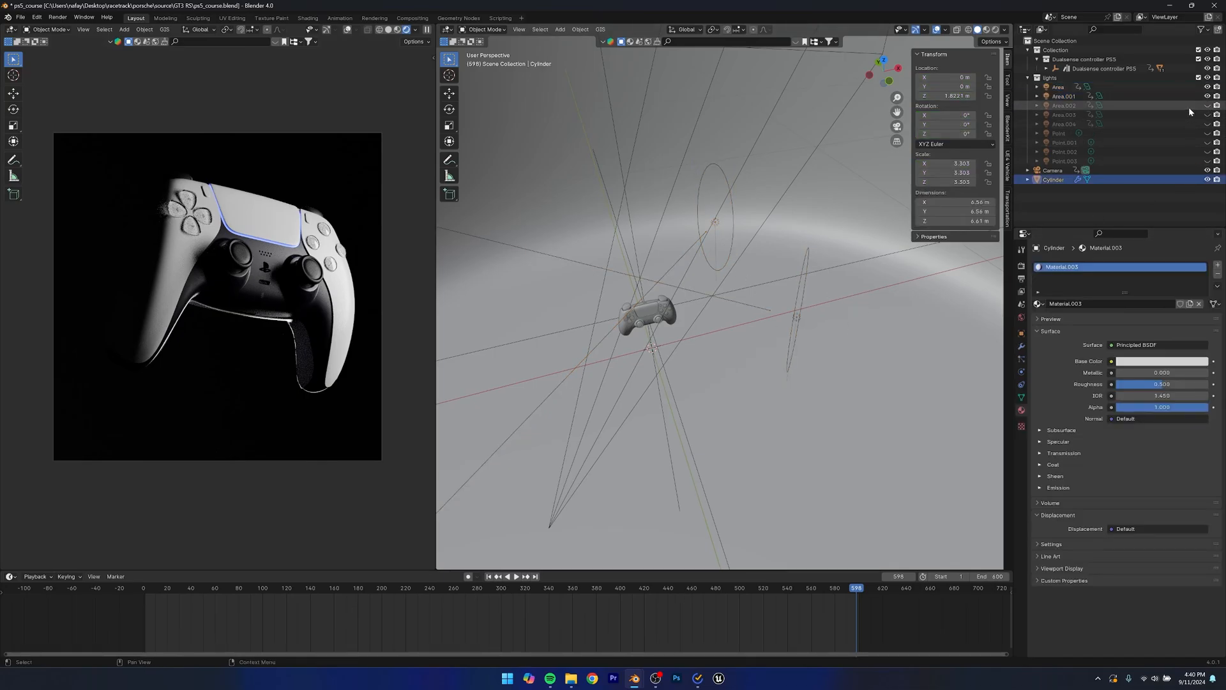
pyautogui.click(1066, 104)
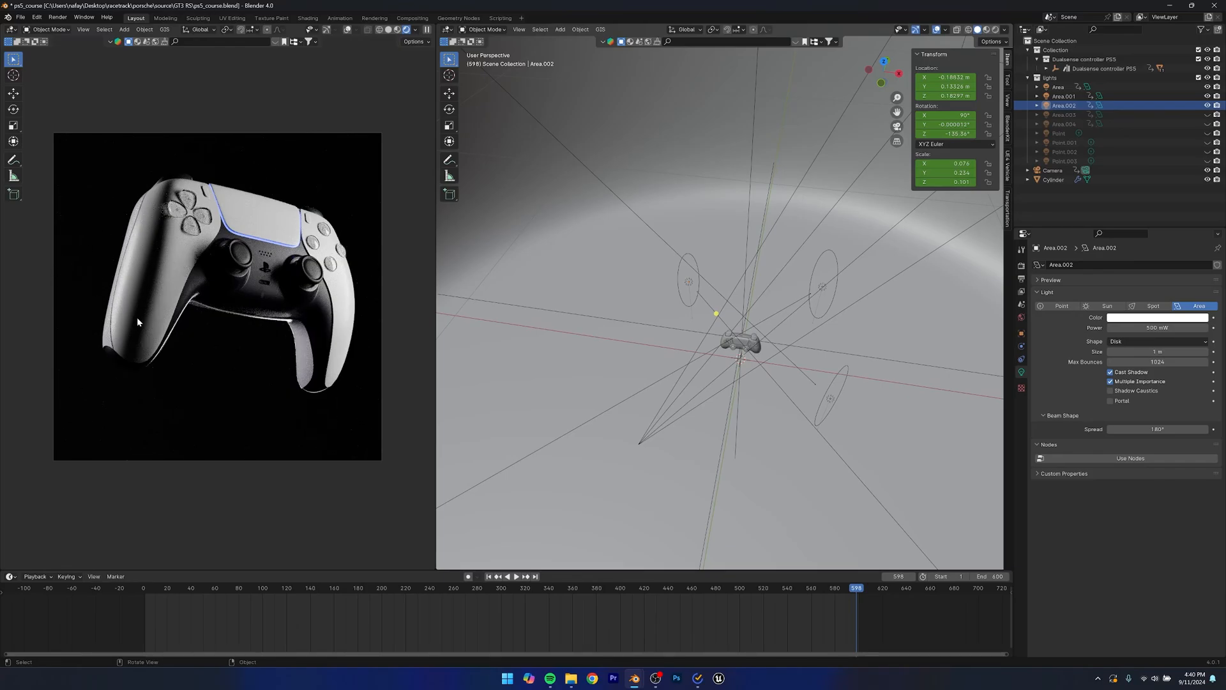
pyautogui.moveTo(140, 267)
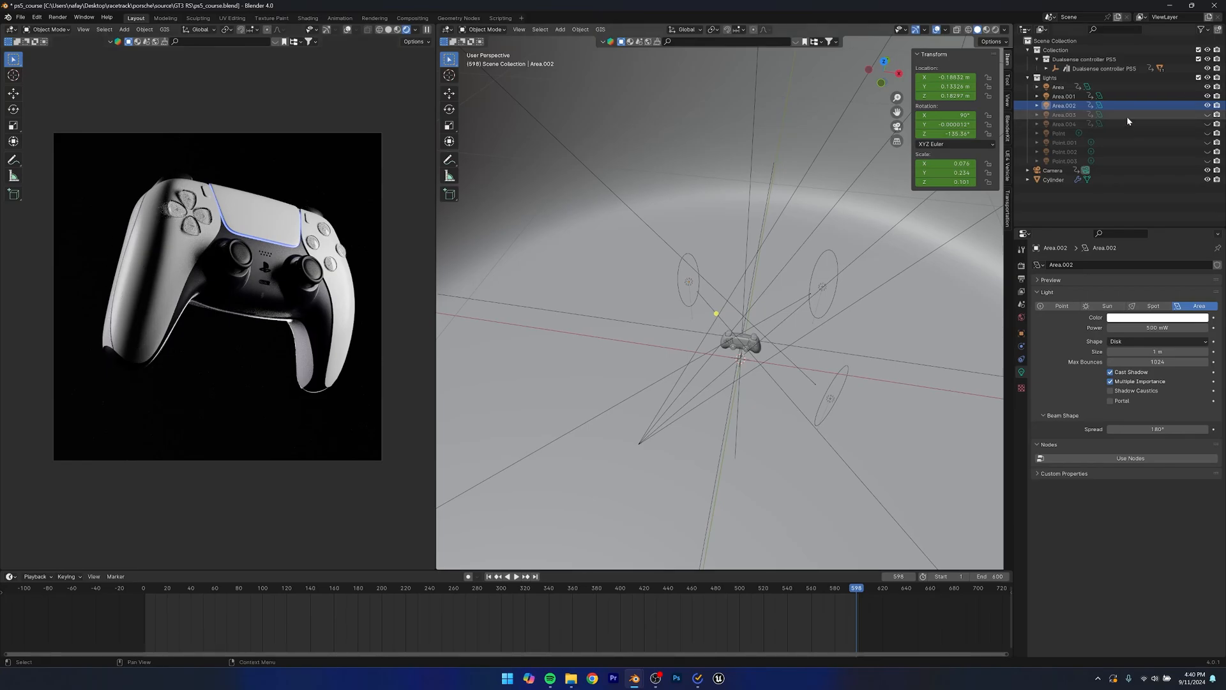
pyautogui.click(1066, 115)
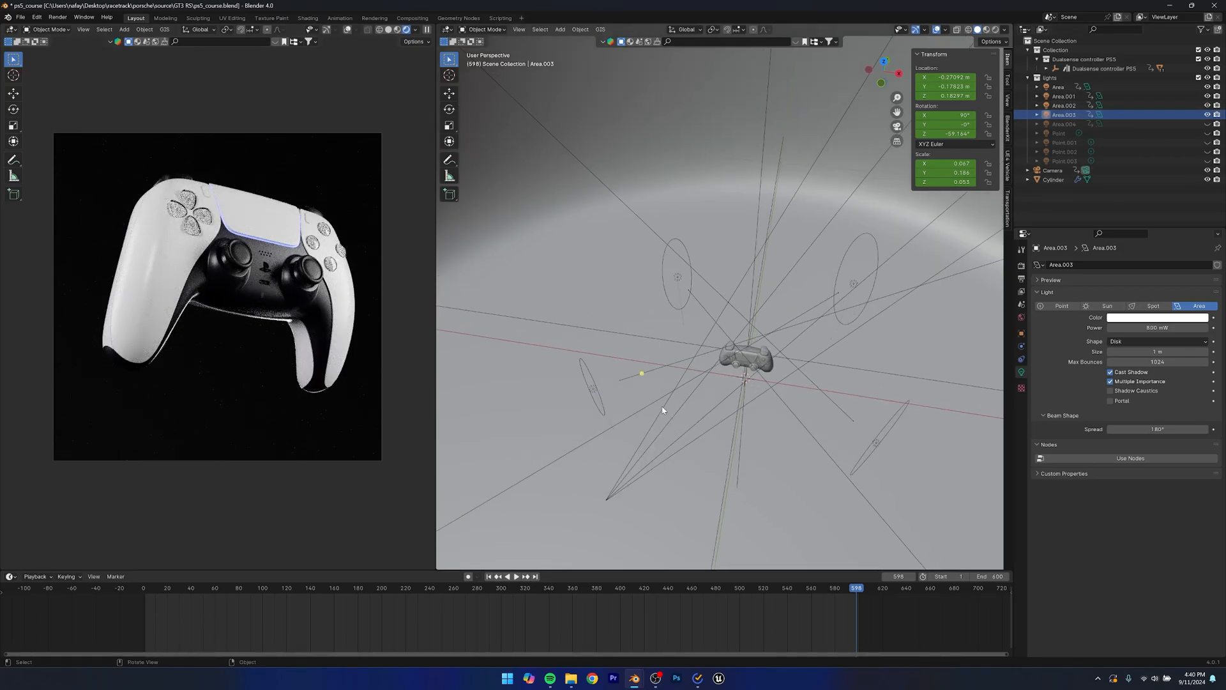
# Orbit the viewport to face the controller front-on for placing the lower fill light
pyautogui.moveTo(663, 409); pyautogui.dragTo(737, 336)
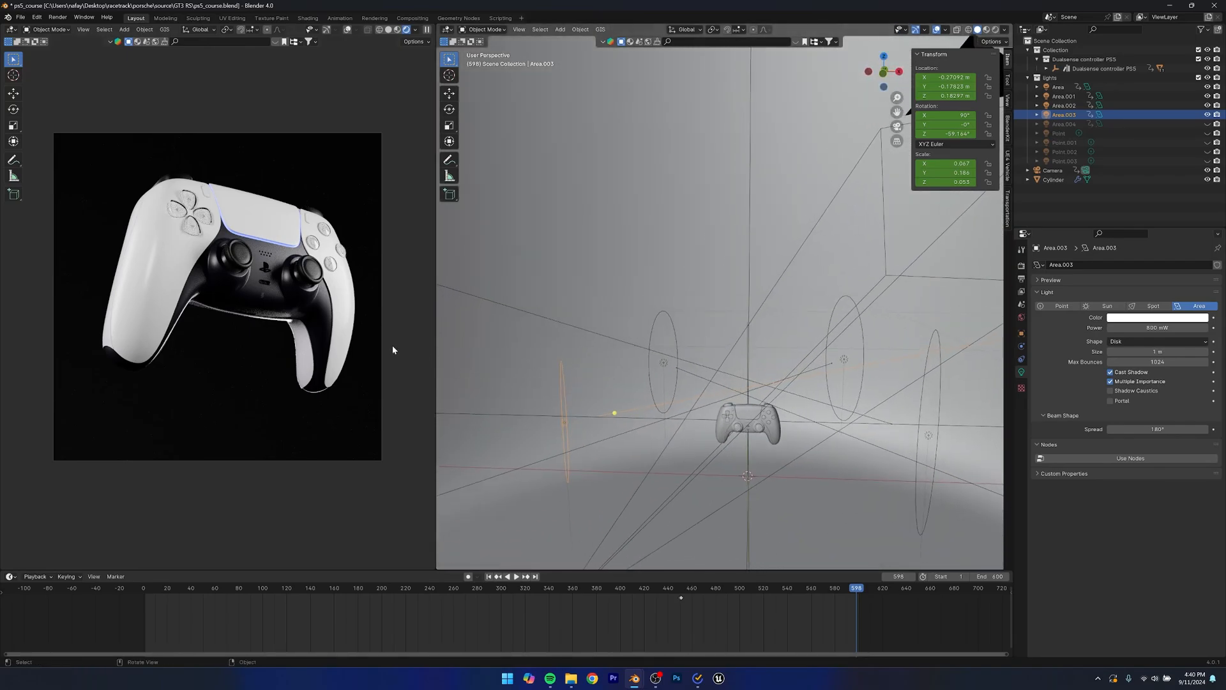
pyautogui.moveTo(329, 322)
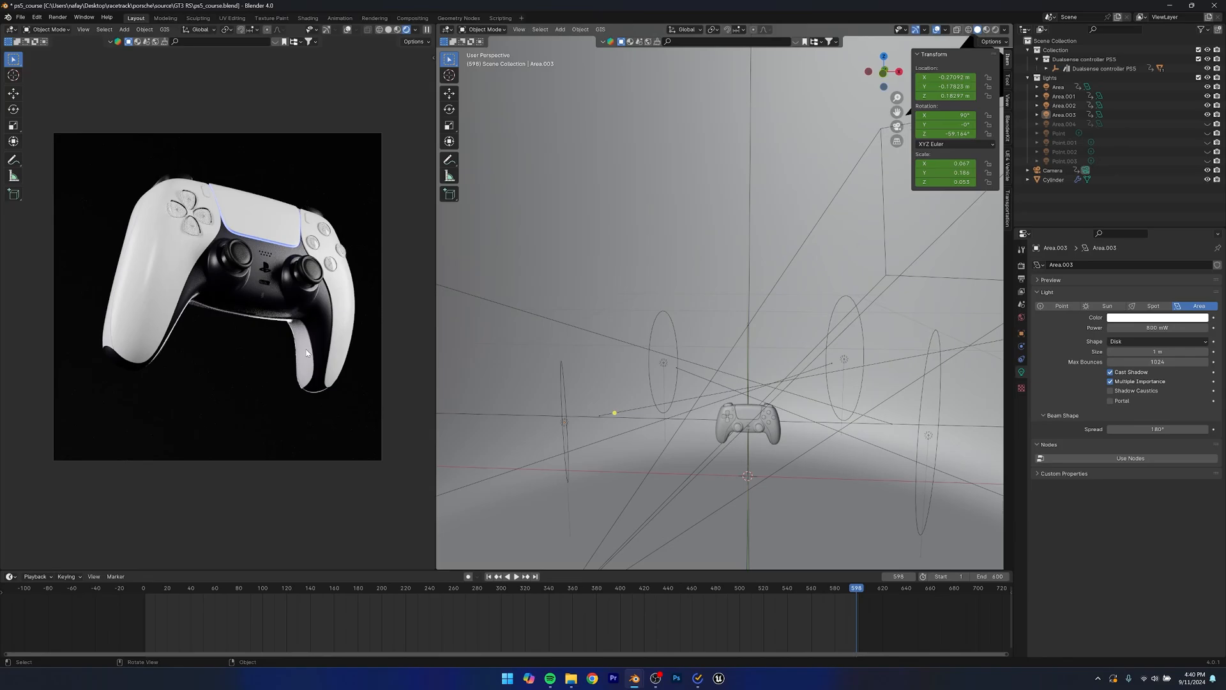
pyautogui.moveTo(222, 317)
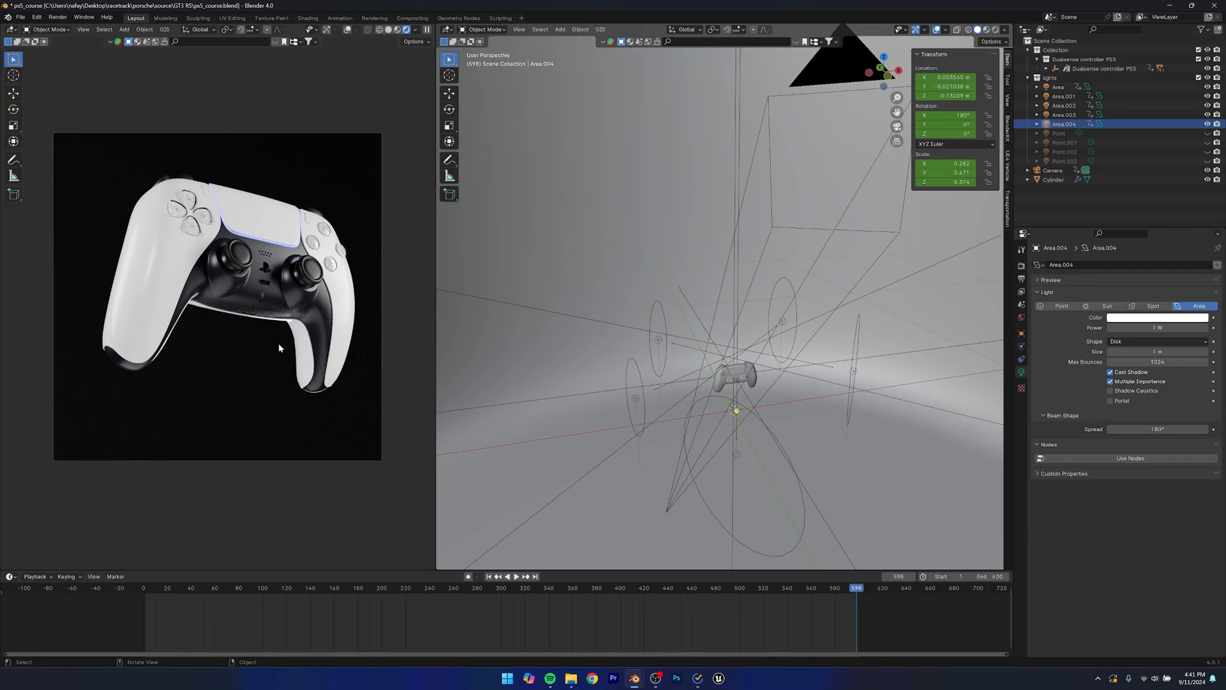
pyautogui.moveTo(317, 396)
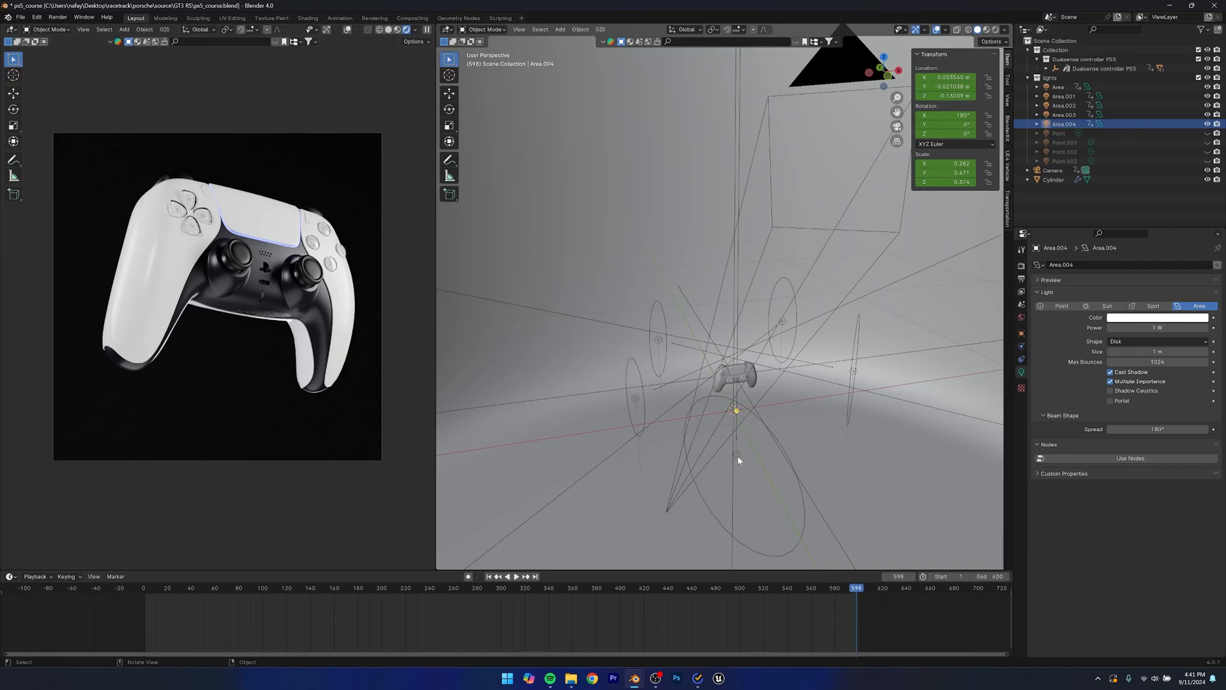
# Enable the first blue point light so the cylinder backdrop renders blue
pyautogui.click(1052, 179)
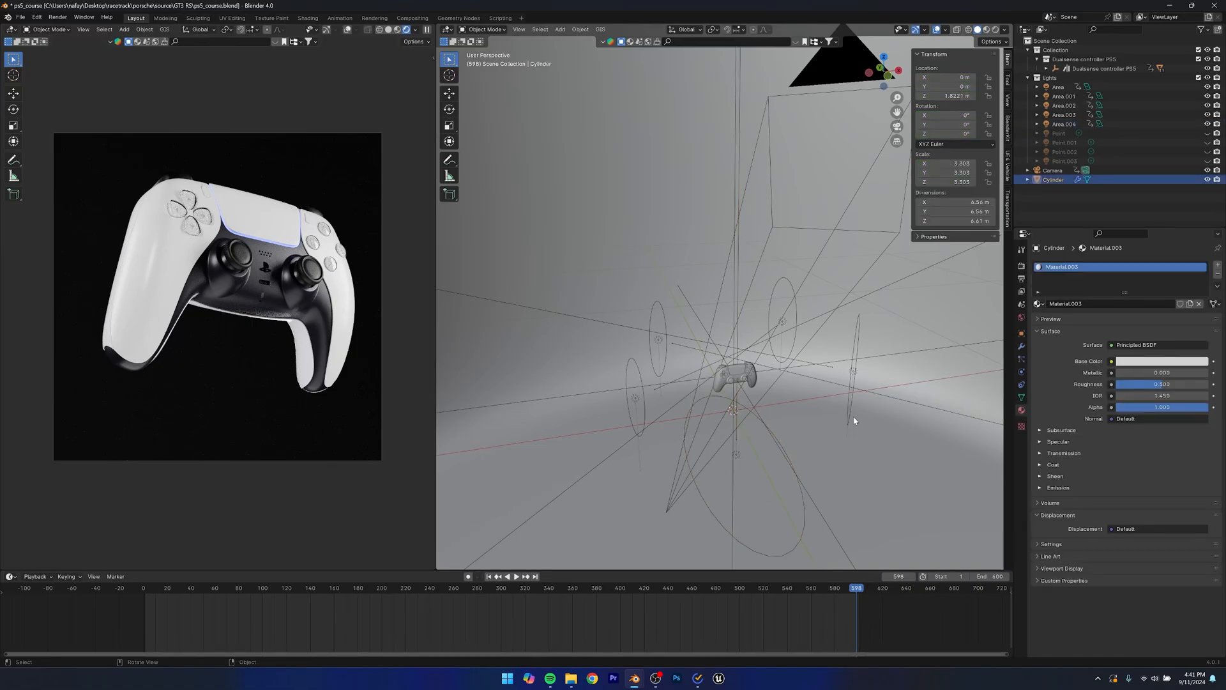
pyautogui.moveTo(859, 449)
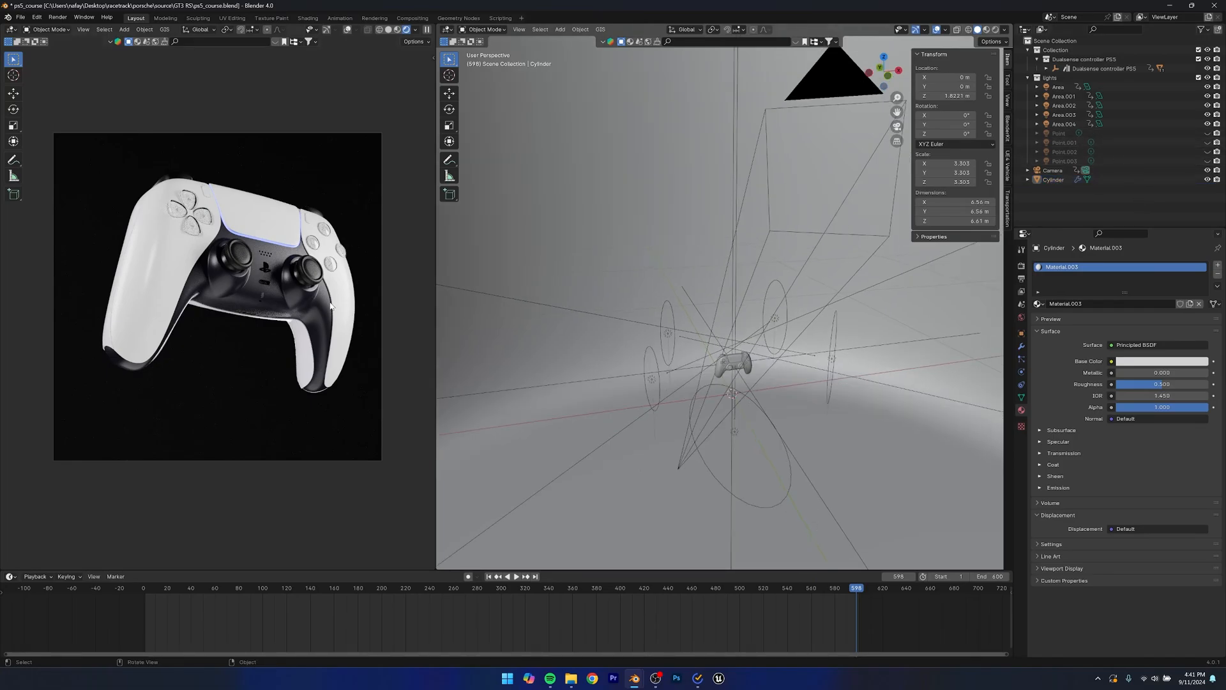
pyautogui.moveTo(301, 353)
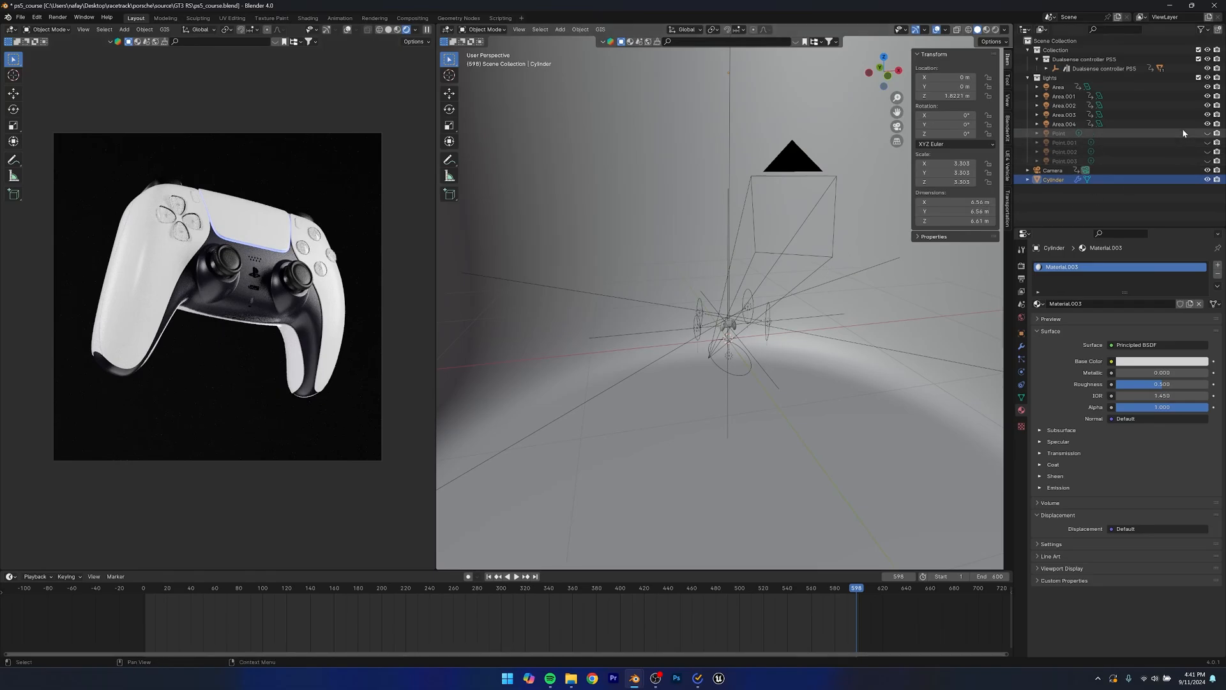
pyautogui.click(1059, 133)
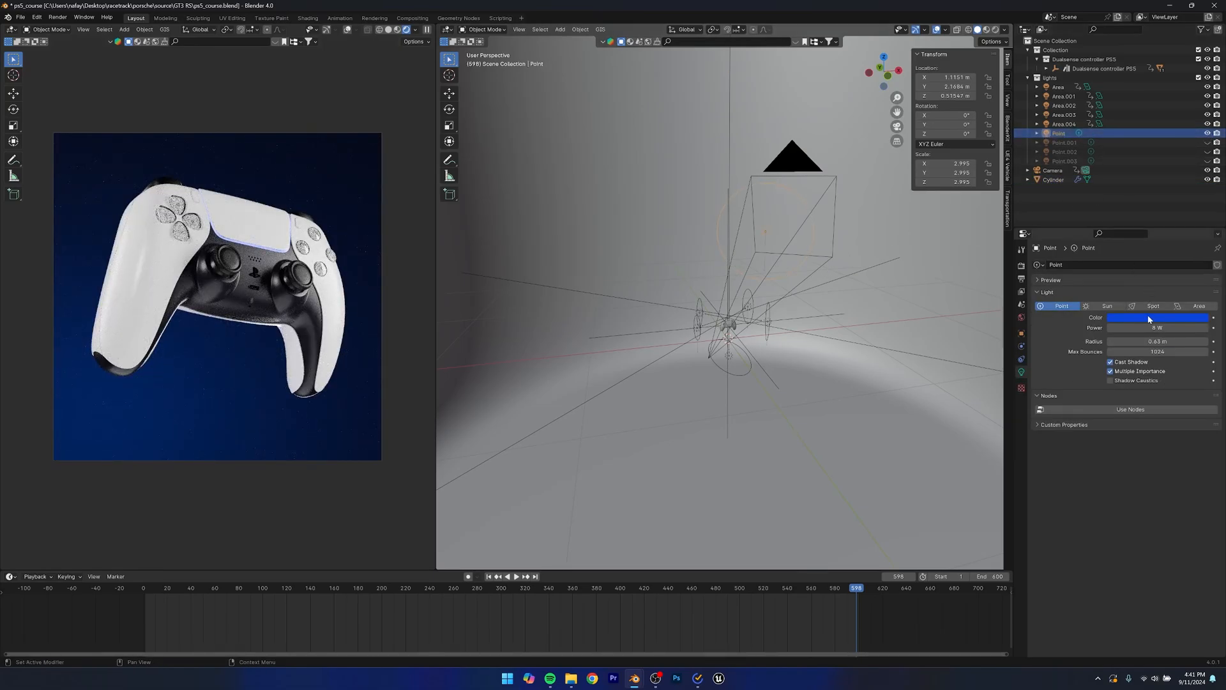
# Select the cylinder backdrop and review its settings under the blue point lighting
pyautogui.click(1158, 317)
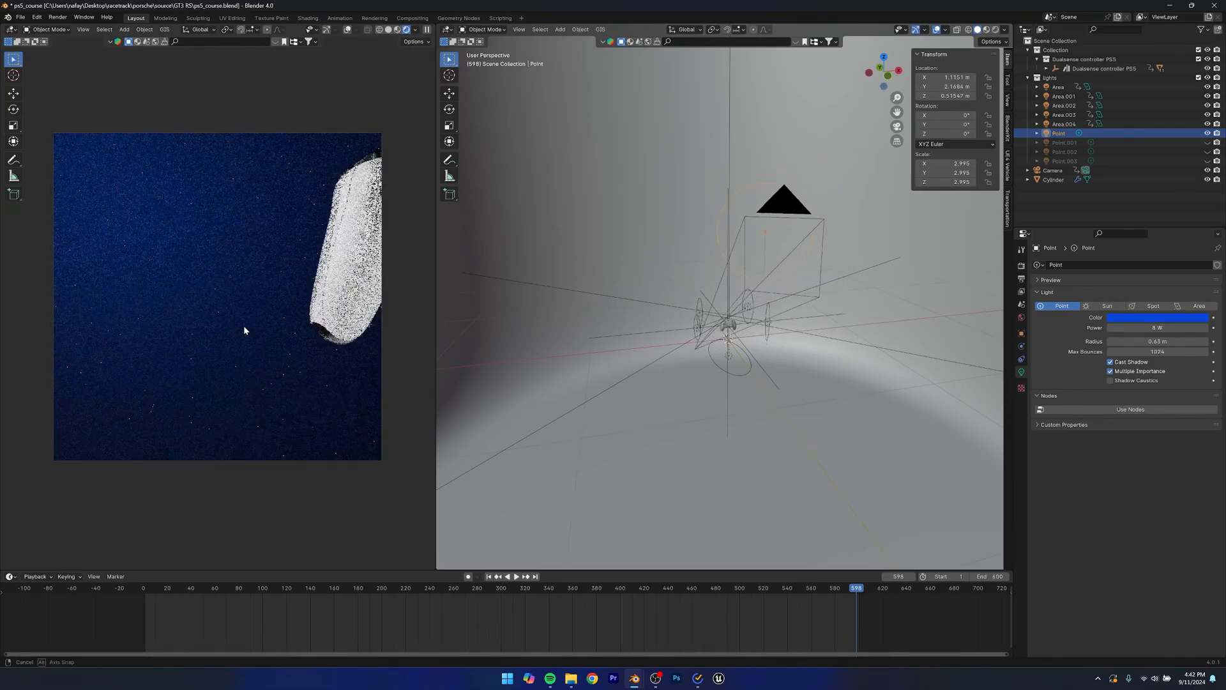
pyautogui.click(1054, 179)
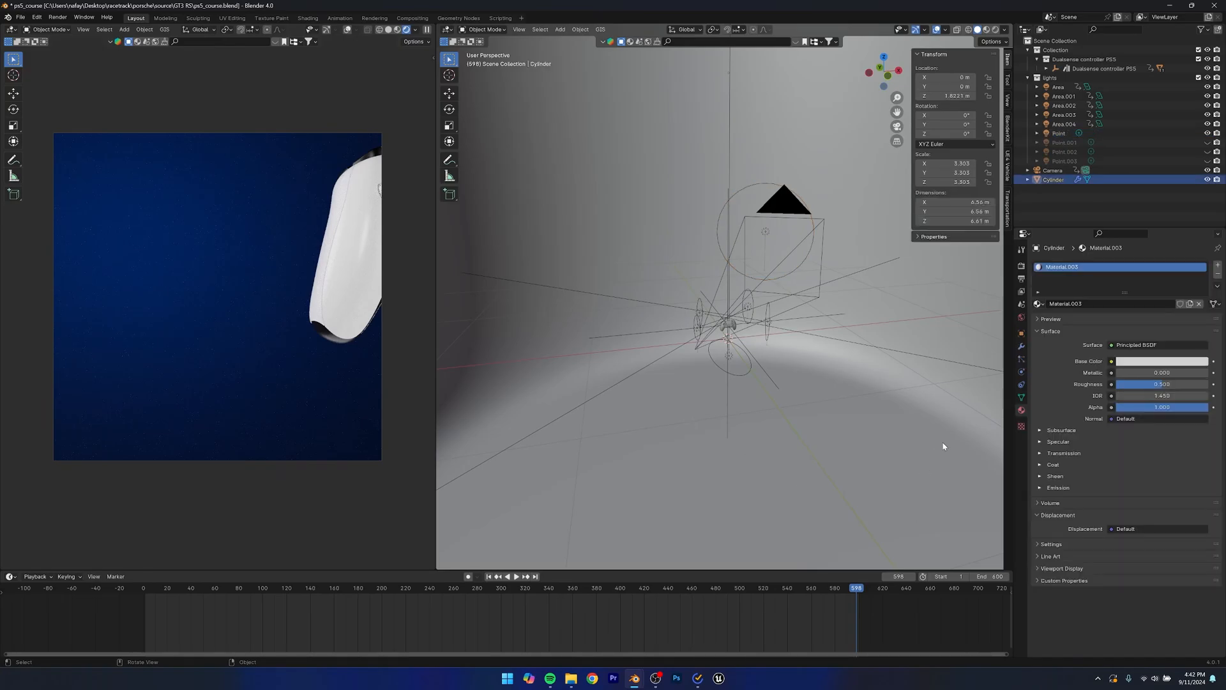
pyautogui.click(1160, 360)
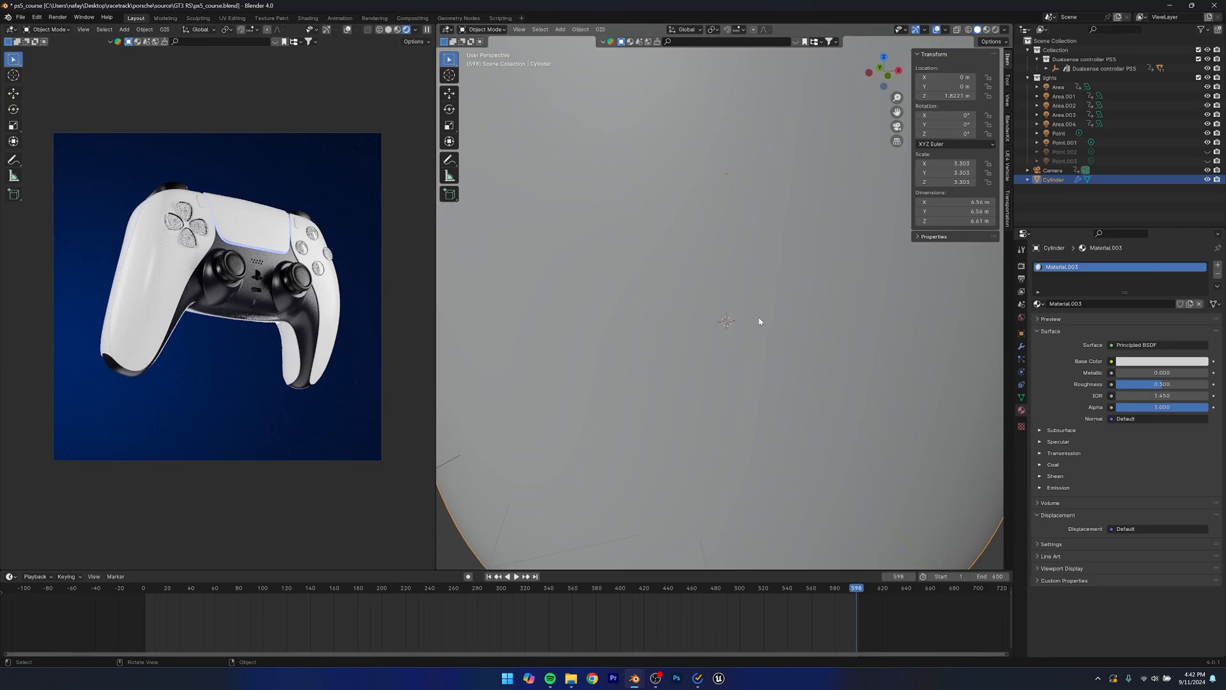
# Orbit the viewport to look inside the cylinder backdrop
pyautogui.moveTo(759, 321); pyautogui.dragTo(849, 323)
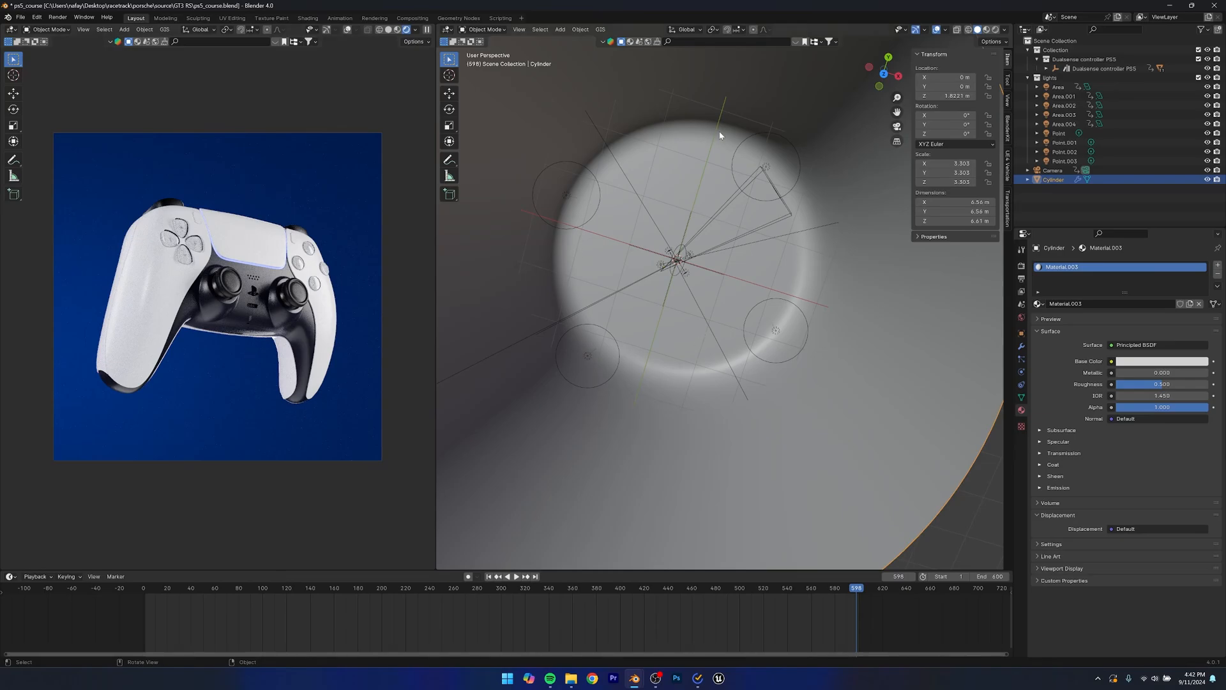
pyautogui.moveTo(616, 286)
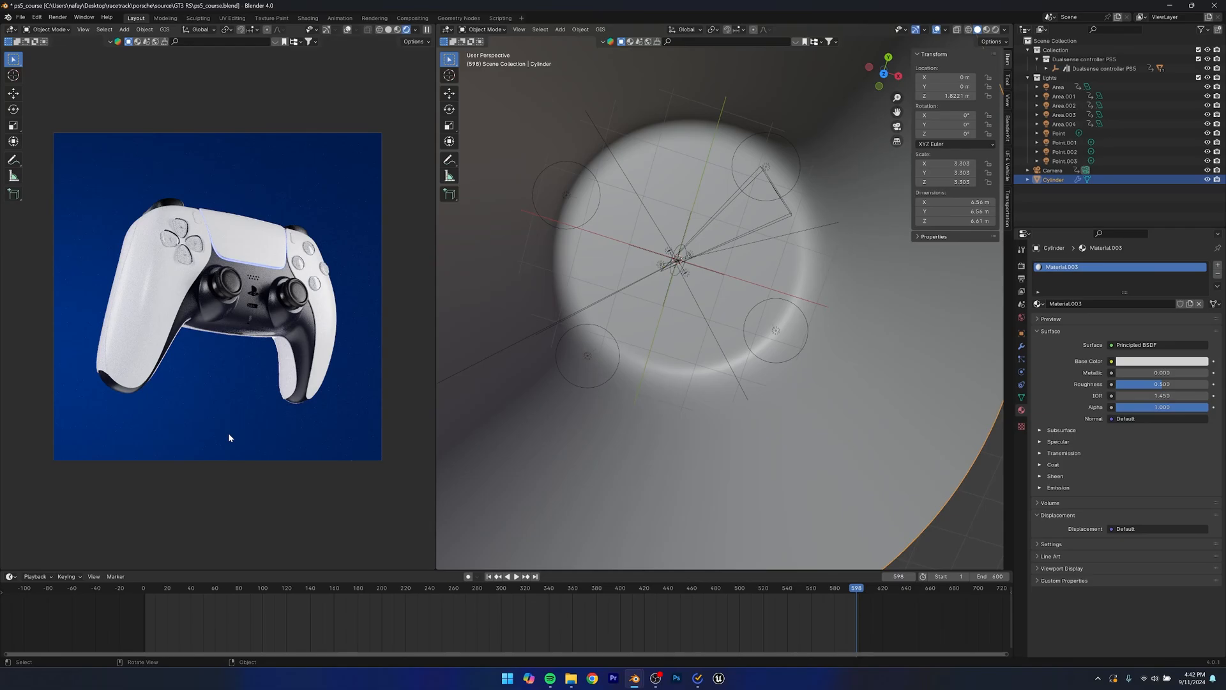
pyautogui.moveTo(214, 349)
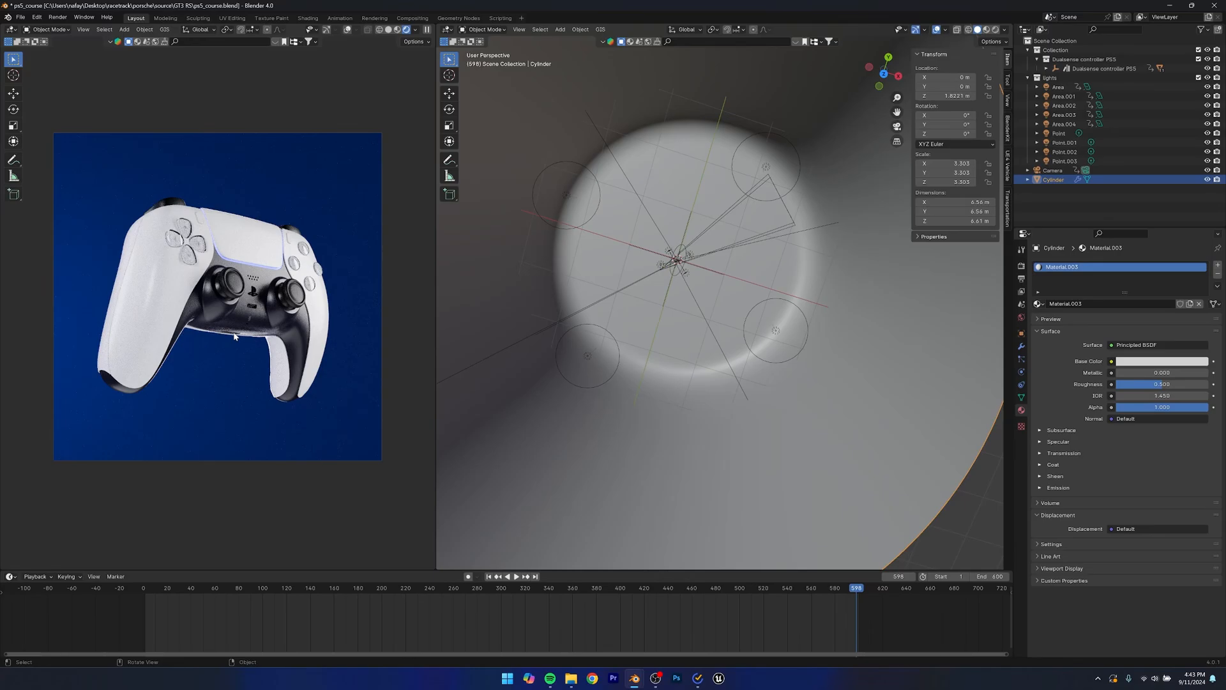
pyautogui.moveTo(721, 316)
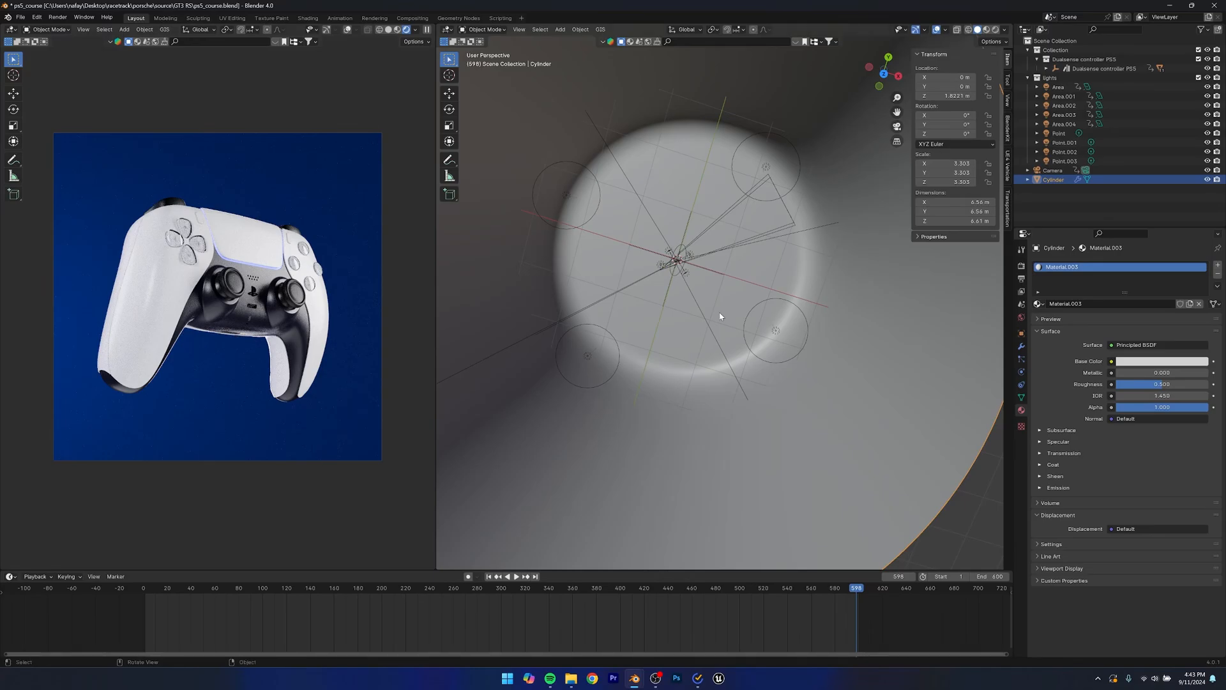
pyautogui.moveTo(678, 330)
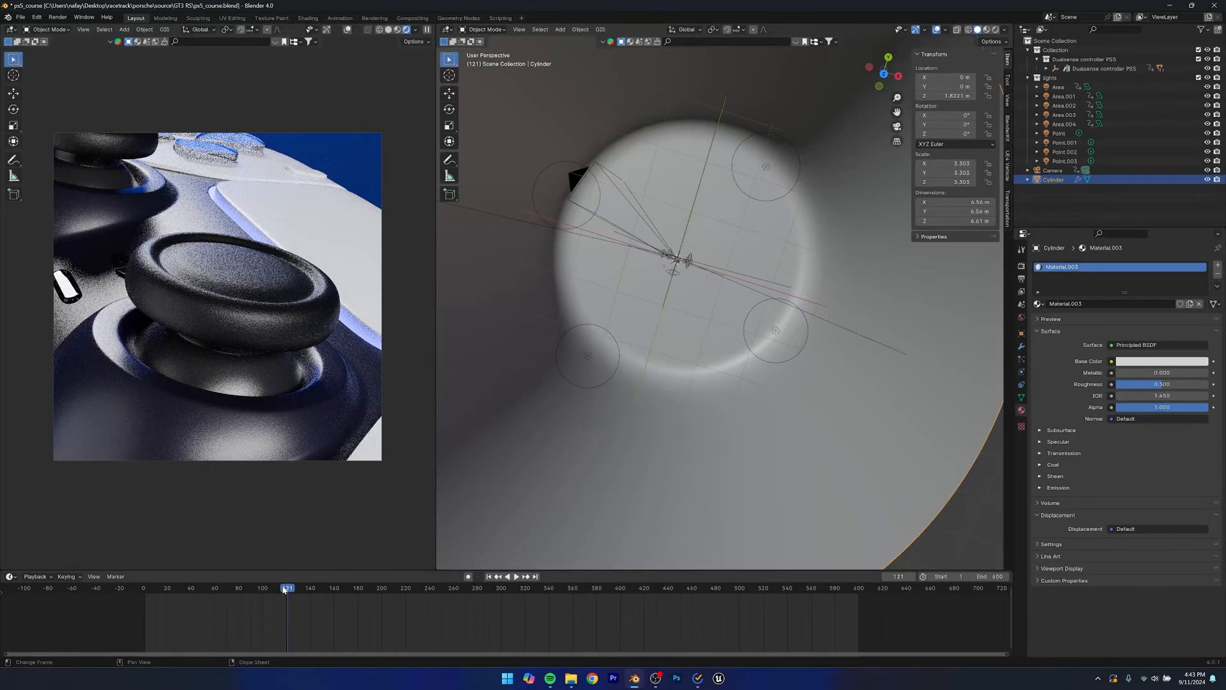
# Scrub the camera animation through frames 230, 399 and later toward frame 582
pyautogui.click(517, 576)
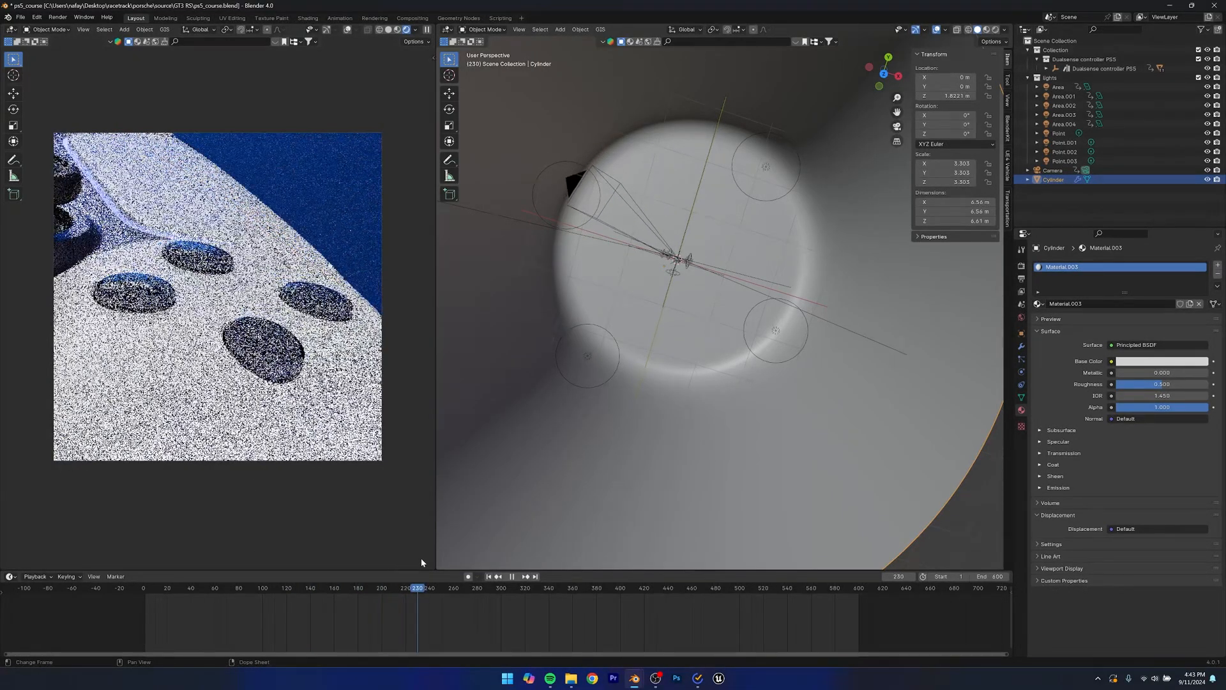
pyautogui.click(620, 606)
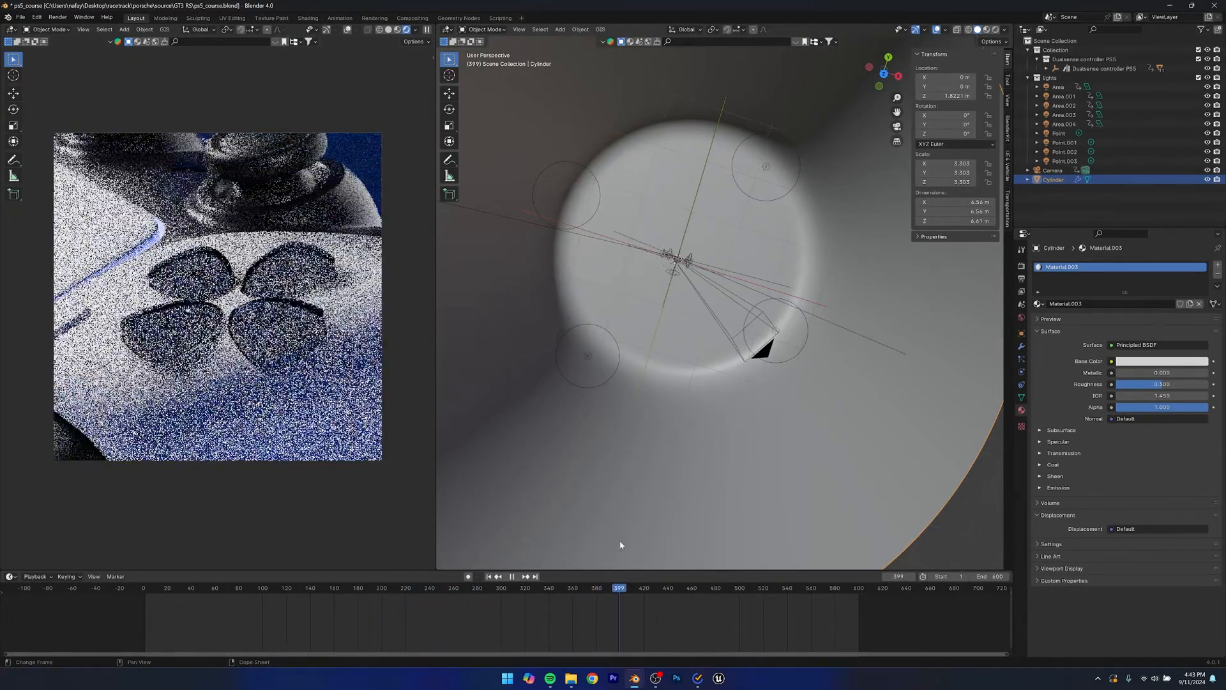
pyautogui.click(714, 588)
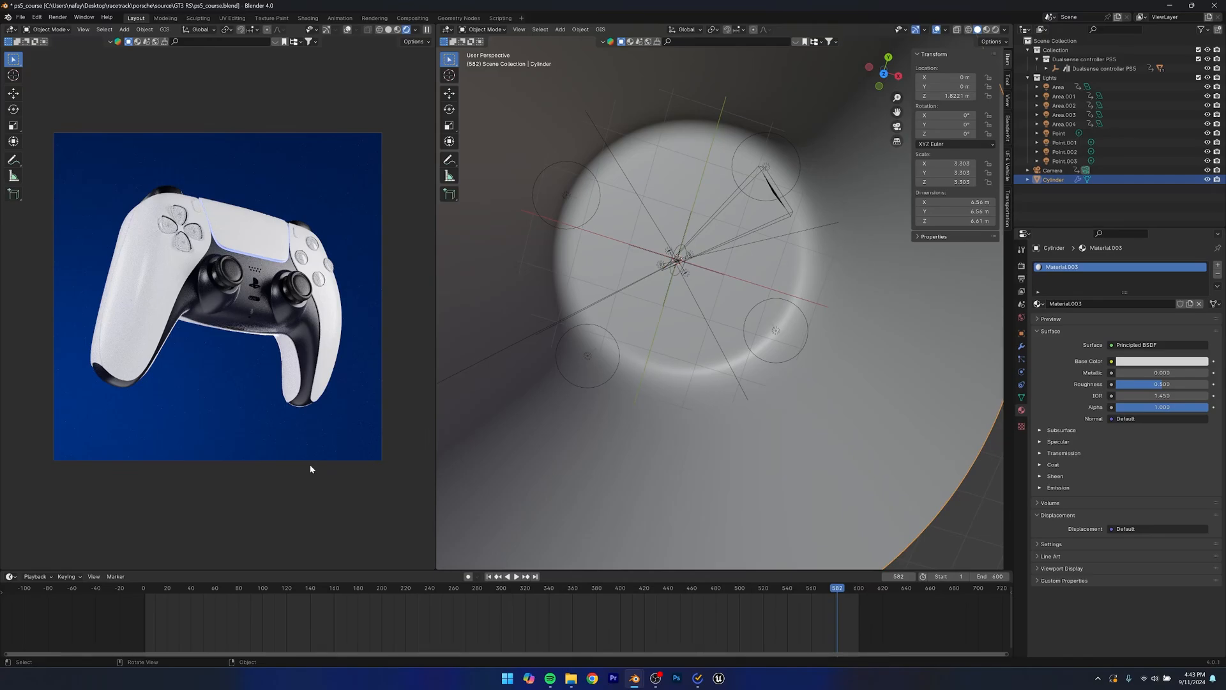
pyautogui.moveTo(294, 492)
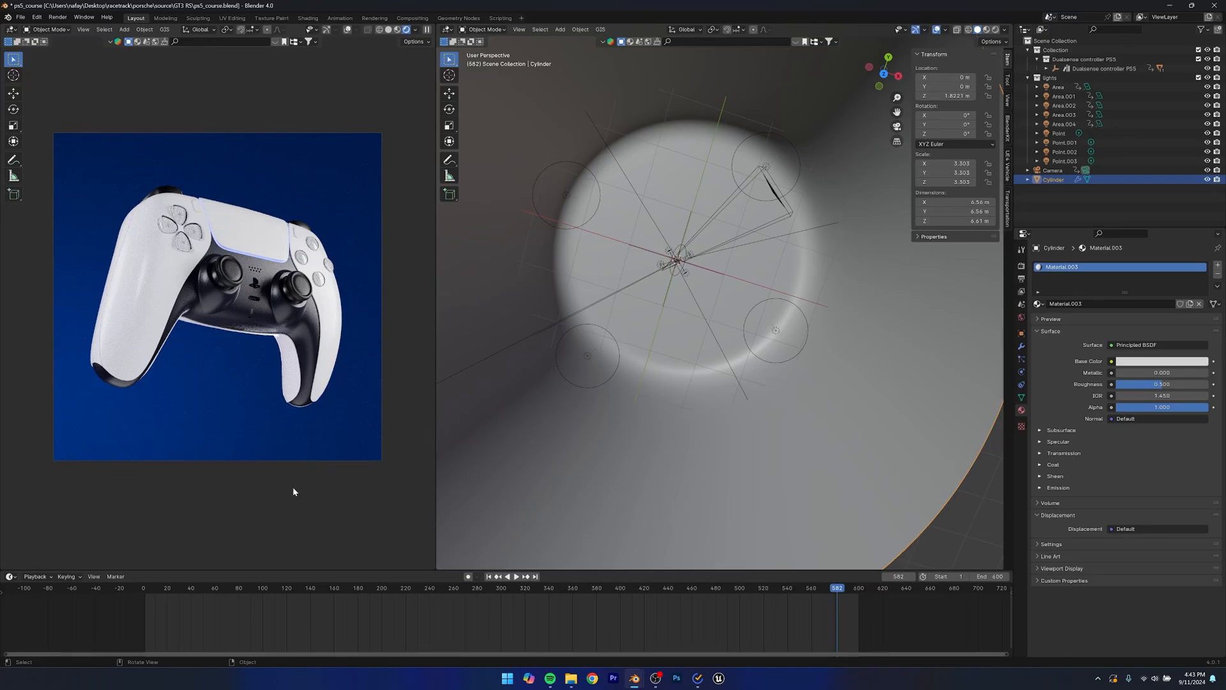
pyautogui.moveTo(354, 488)
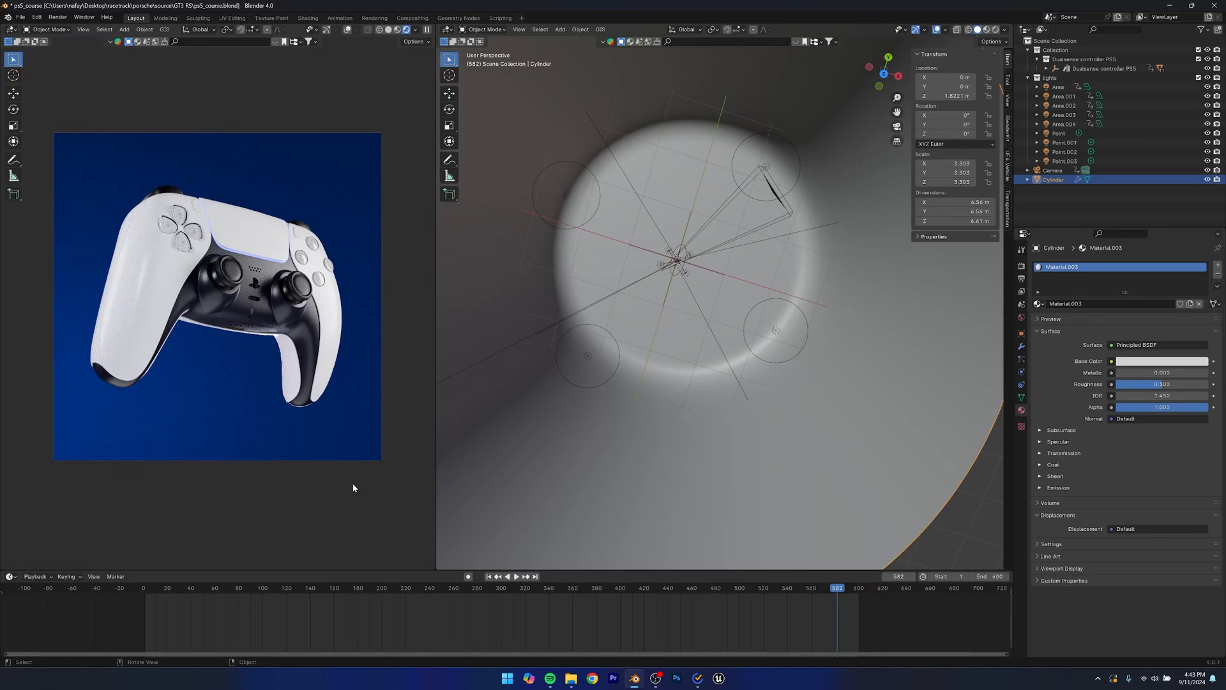
pyautogui.moveTo(815, 580)
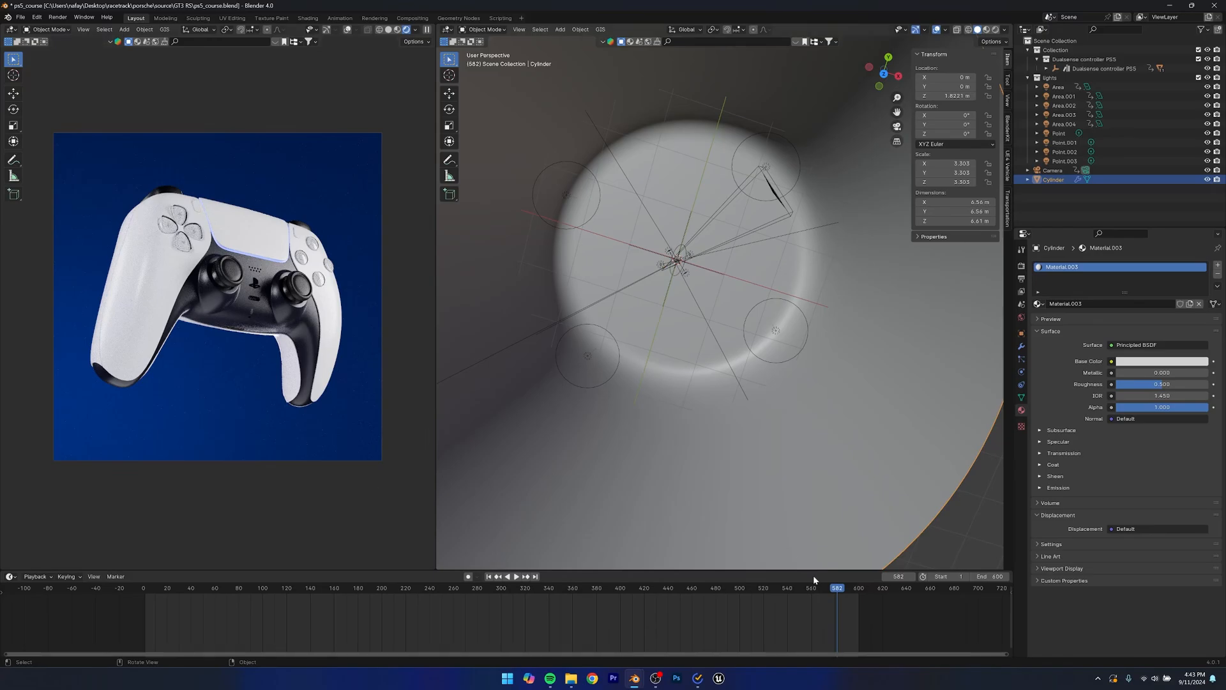